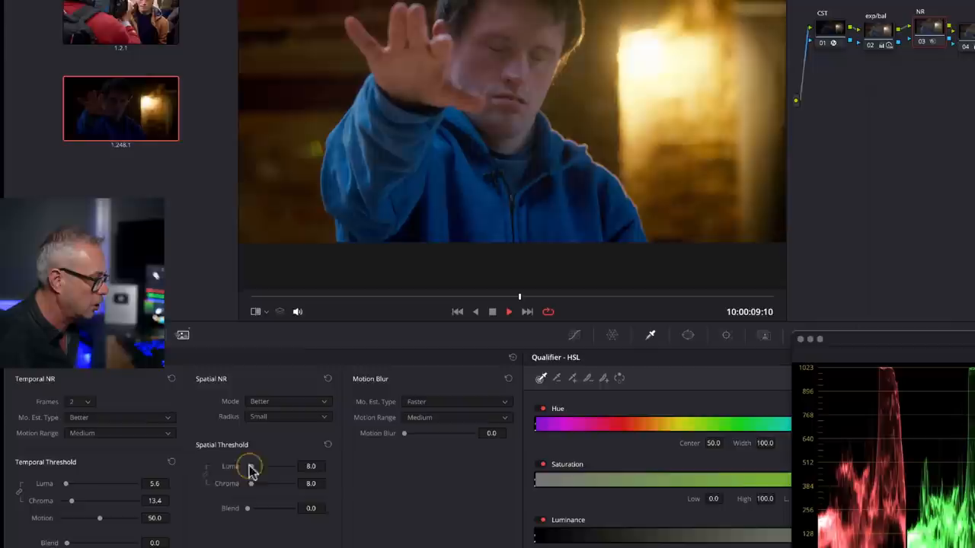
Open the Effects Library beside the node graph
left_click(288, 401)
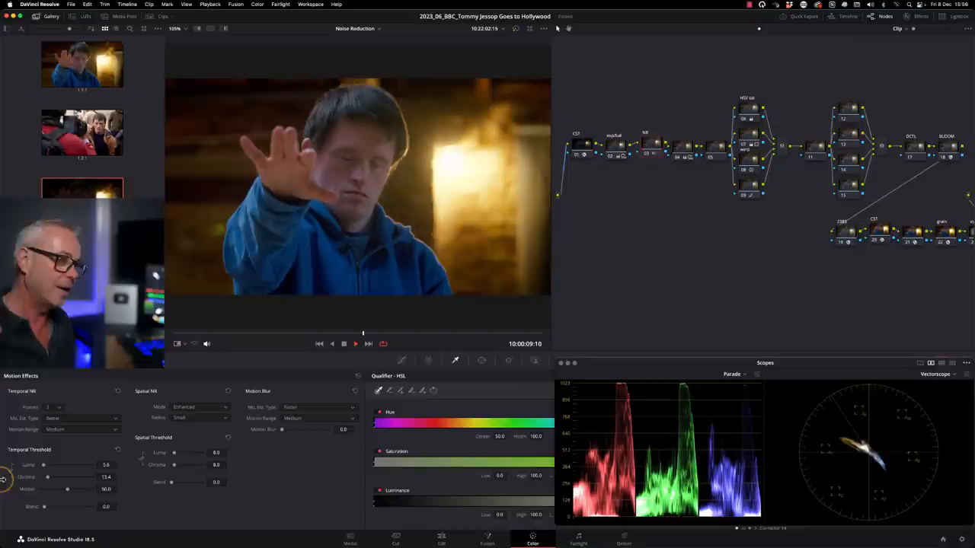
left_click(920, 16)
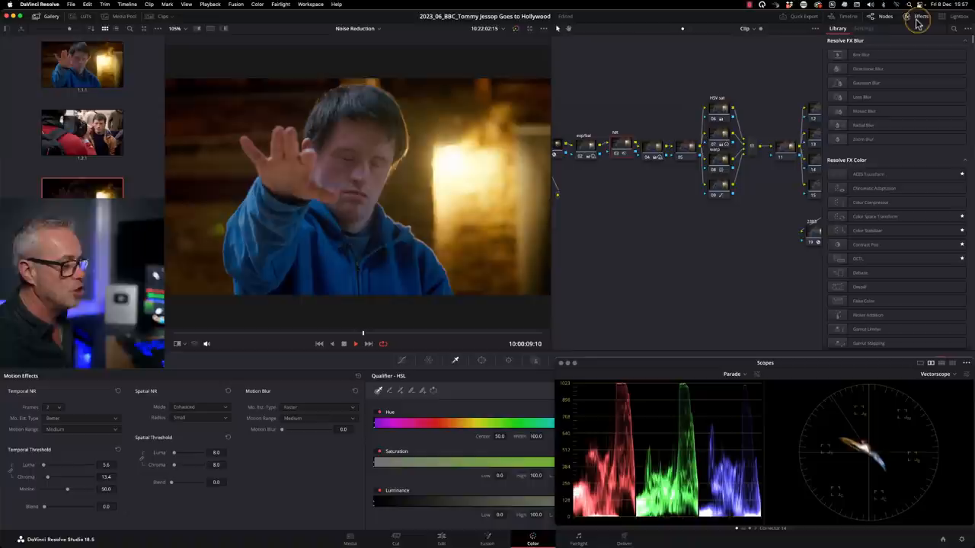
Search the effects library for 'nr' and pick the Noise Reduction effect
left_click(897, 140)
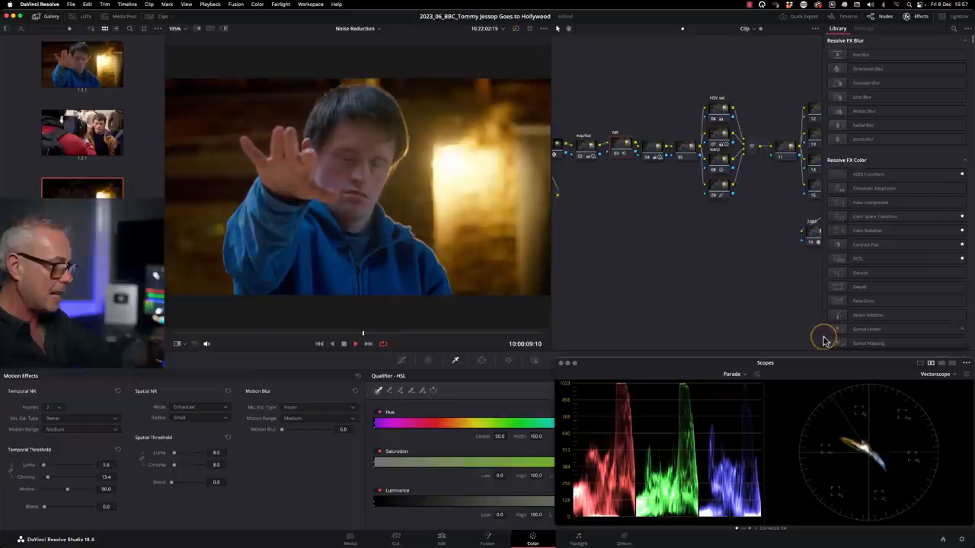
type("nr")
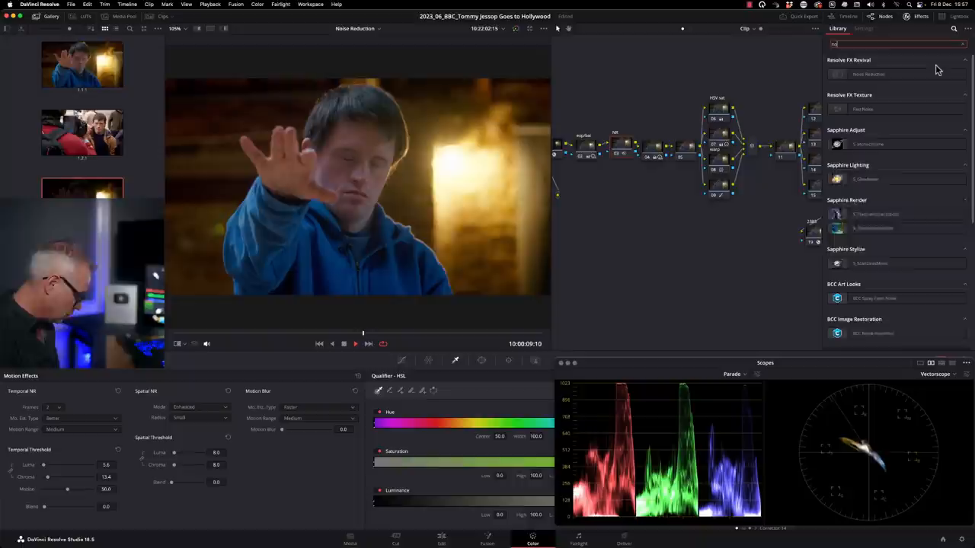
left_click(802, 28)
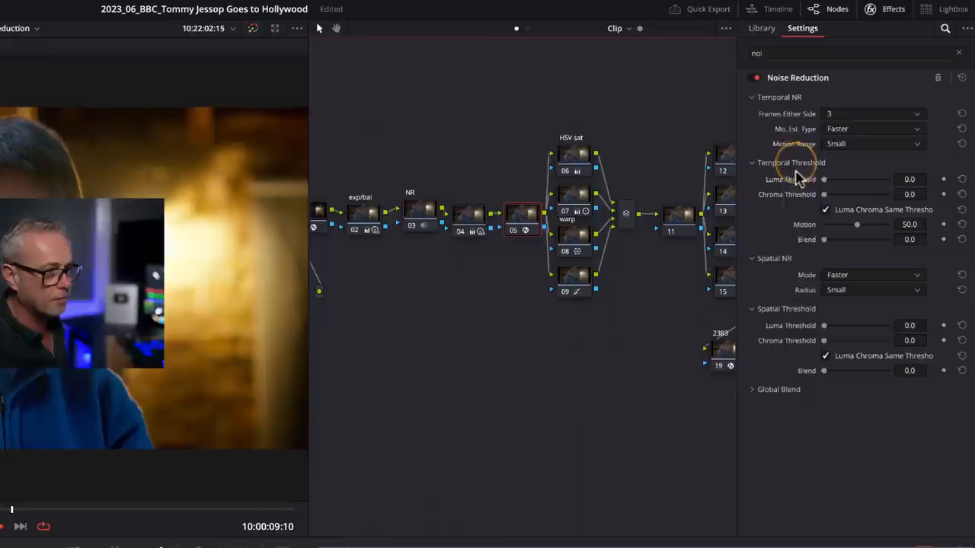
left_click(874, 274)
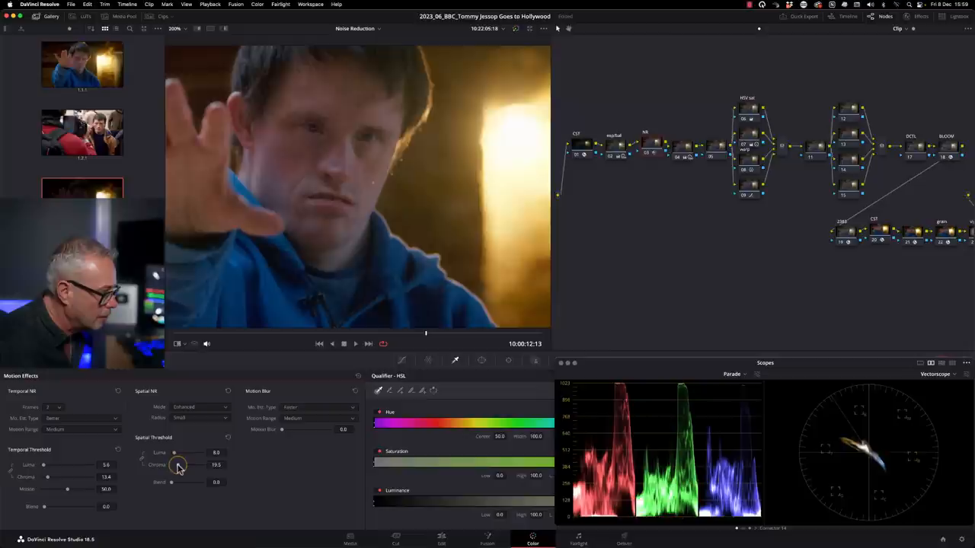
Raise the spatial thresholds to luma 13.8 and chroma 31
left_click_drag(174, 453, 189, 464)
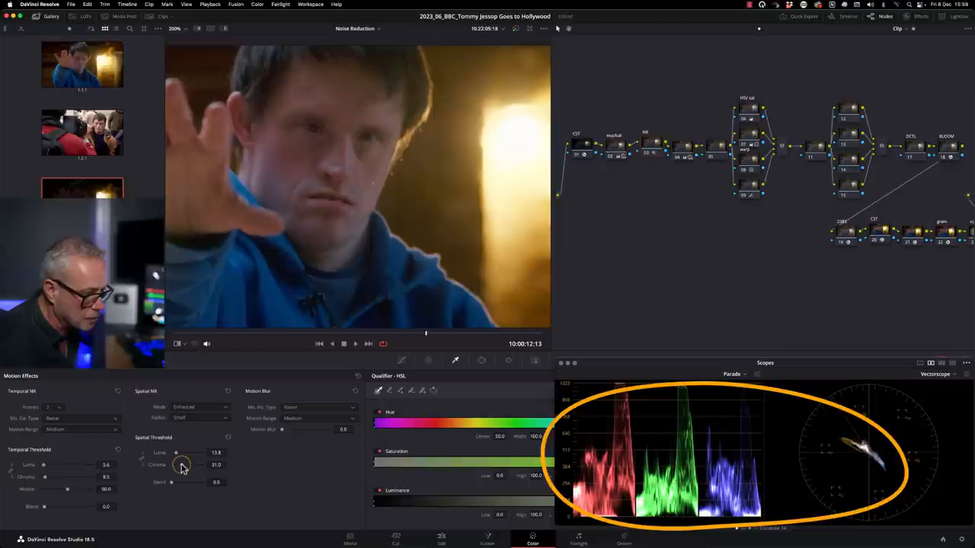
left_click_drag(183, 454, 187, 447)
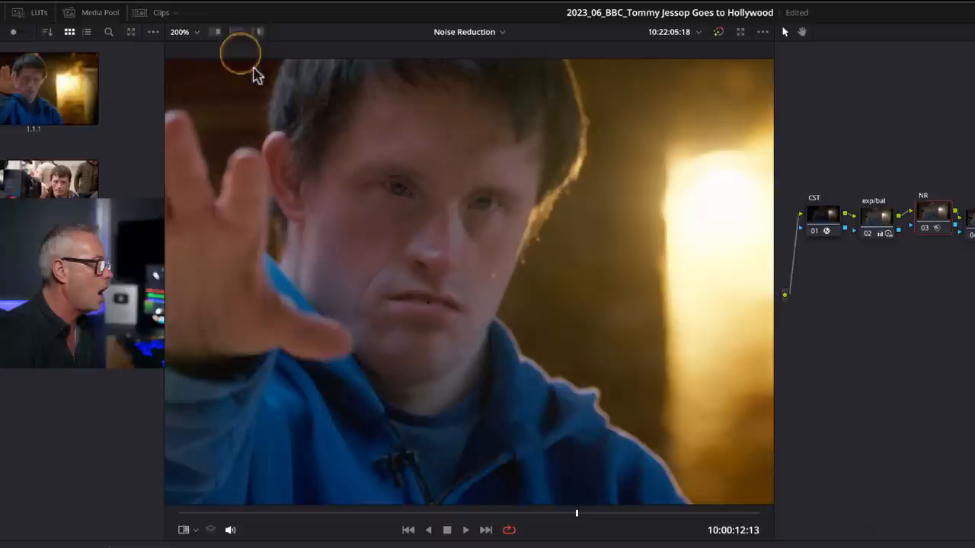
Turn on the highlight A/B difference view in the viewer
left_click(223, 50)
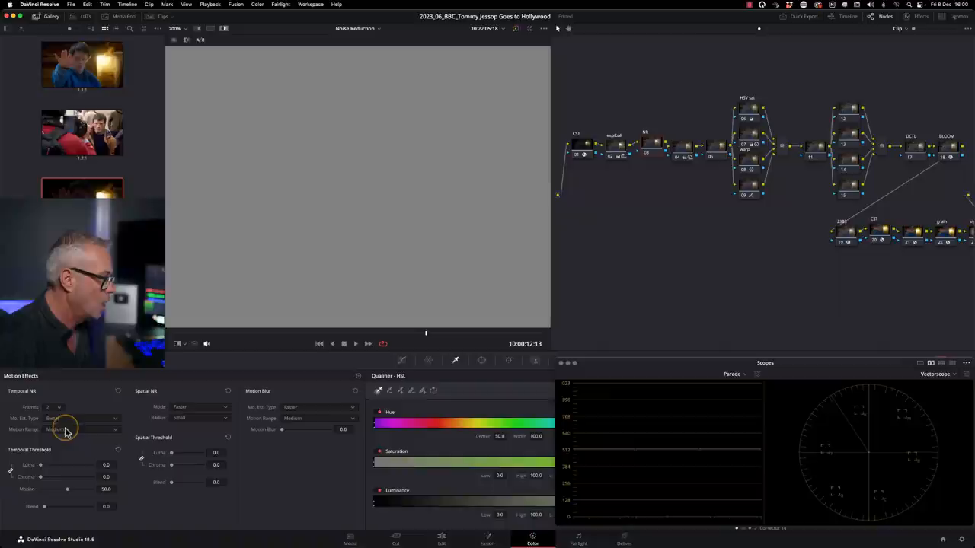
Set the temporal thresholds and fine-tune spatial luma while watching the difference view
left_click_drag(20, 464, 53, 464)
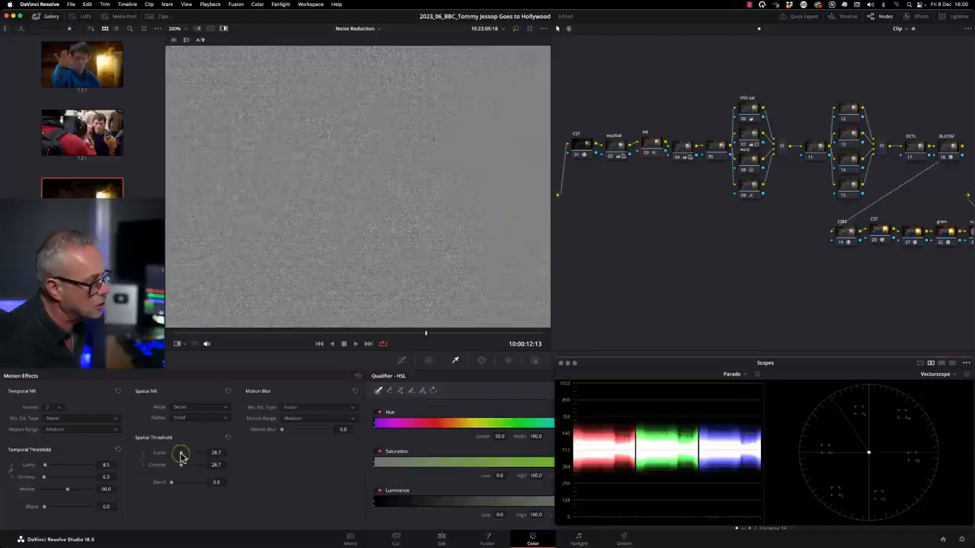
left_click_drag(181, 452, 184, 453)
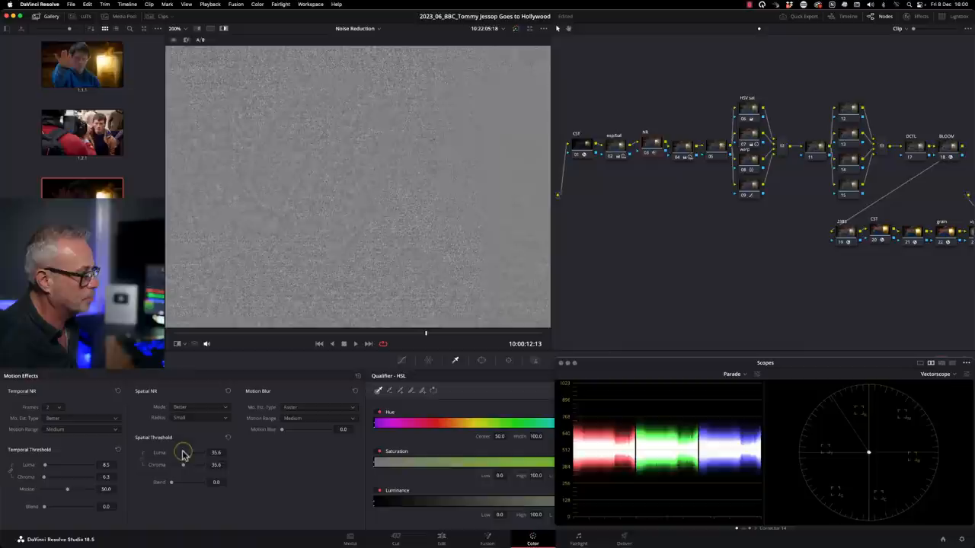
left_click_drag(183, 453, 177, 457)
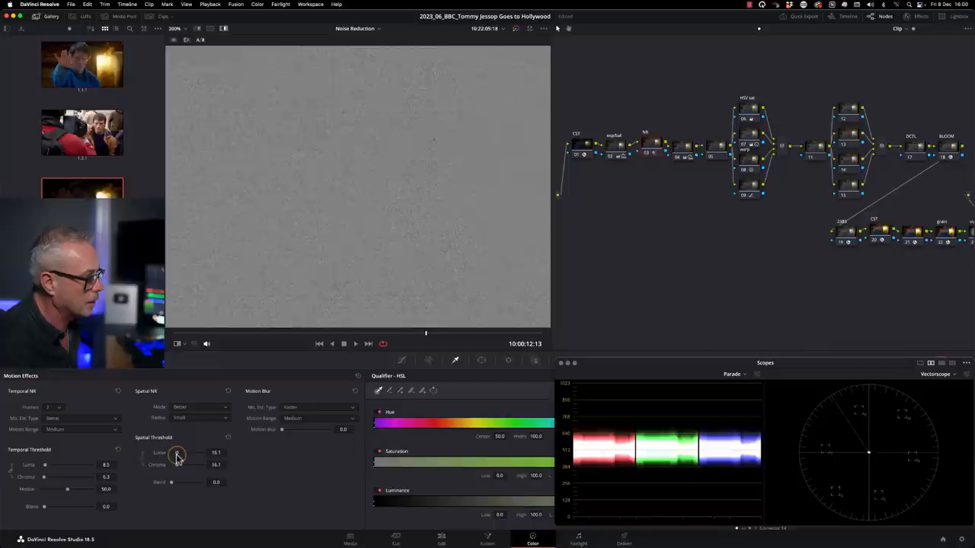
left_click_drag(176, 457, 183, 457)
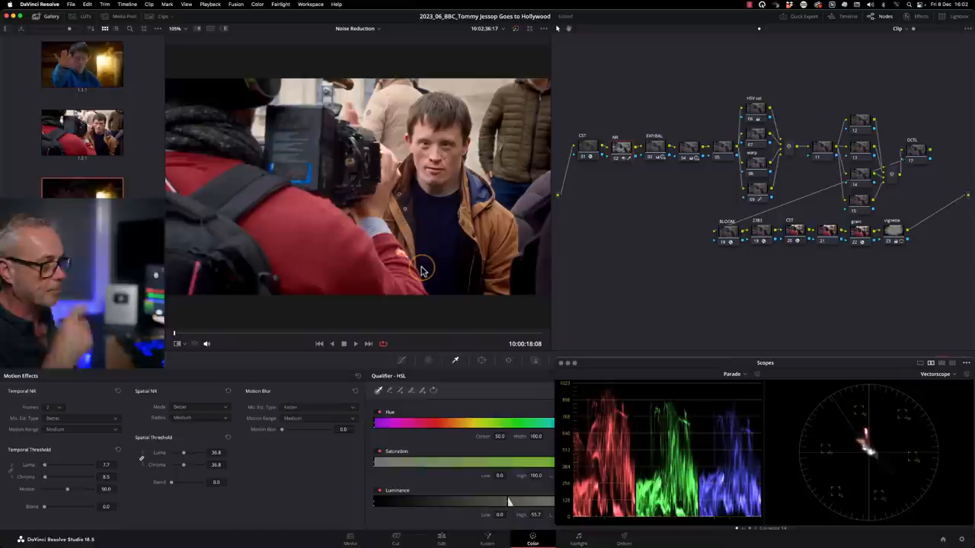
Disable the street clip's NR node to preview it without noise reduction
left_click(355, 344)
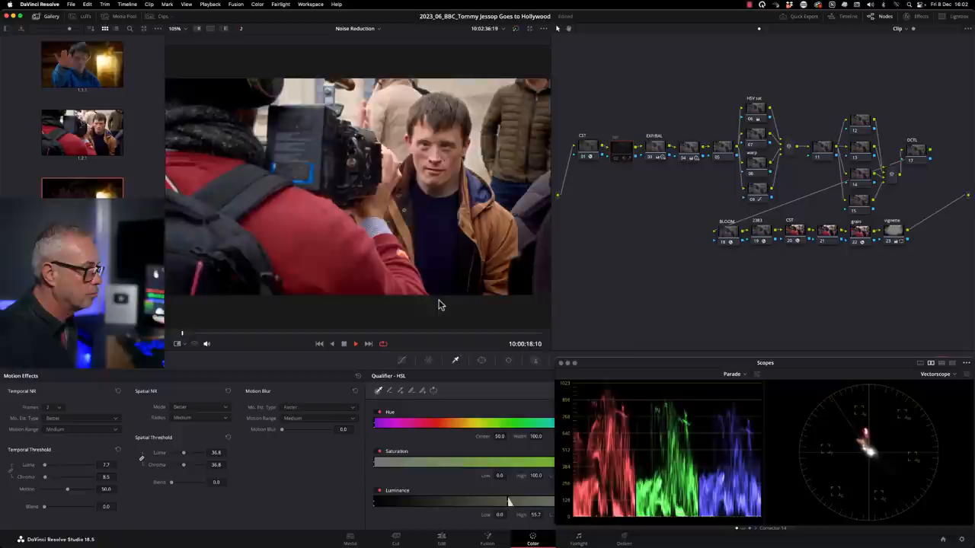